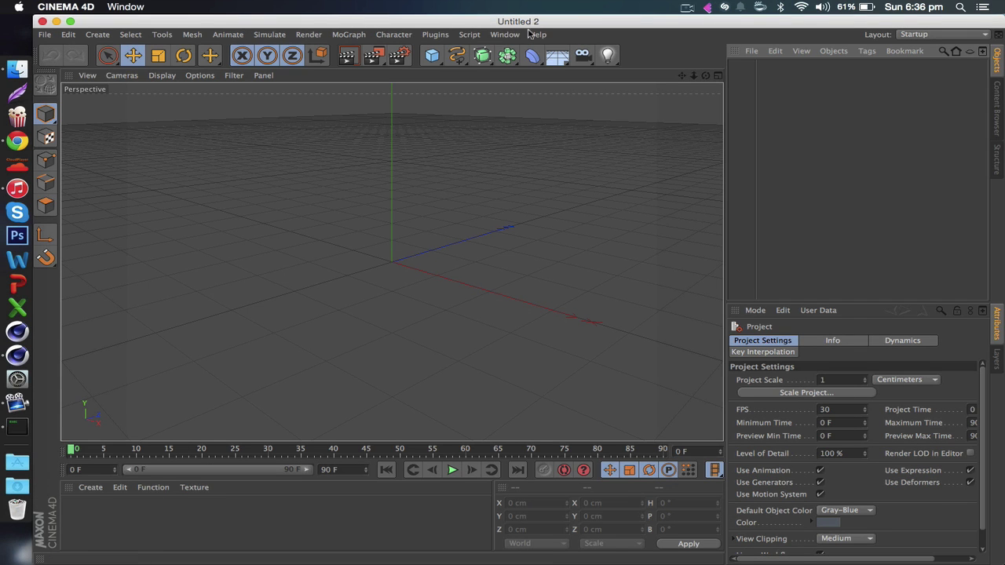
mouse_move(798, 113)
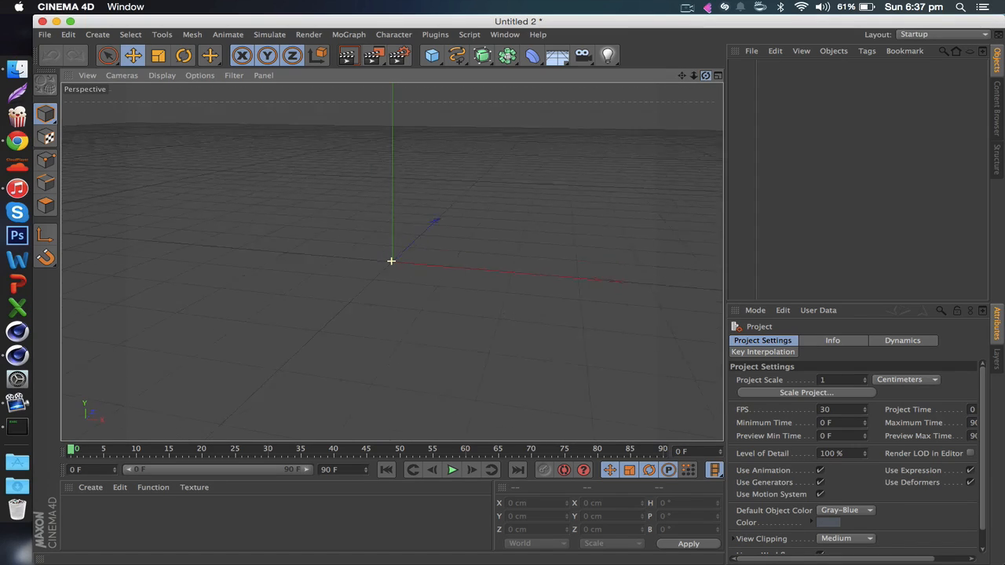
- Load the Motion Drop preset from the Plugins library into the scene
left_click(436, 33)
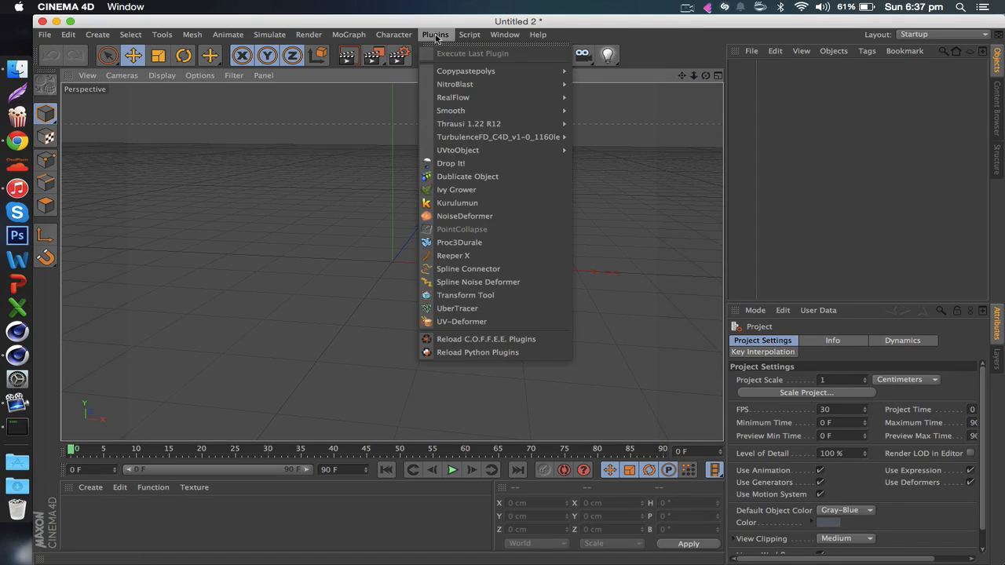
left_click(435, 34)
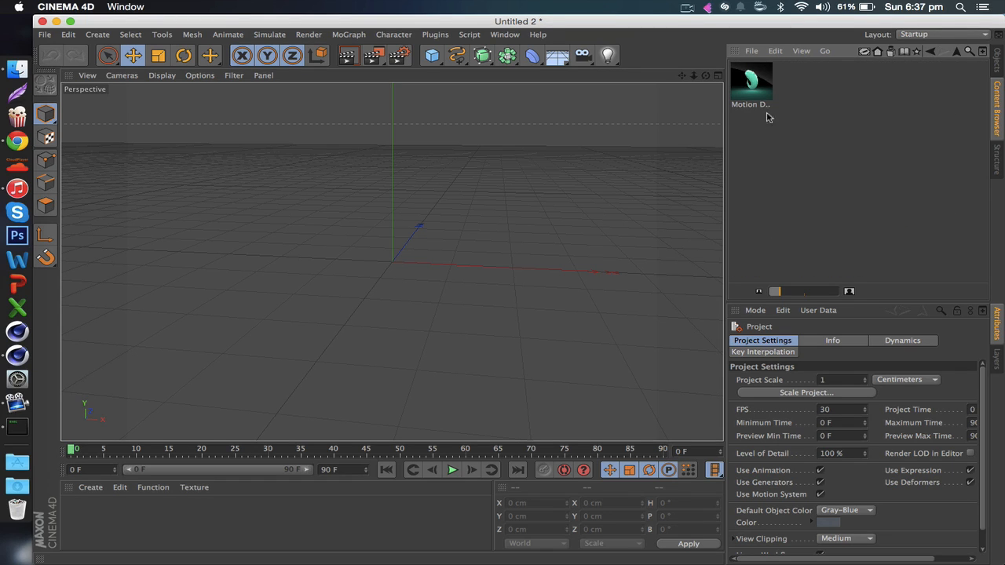
left_click(751, 81)
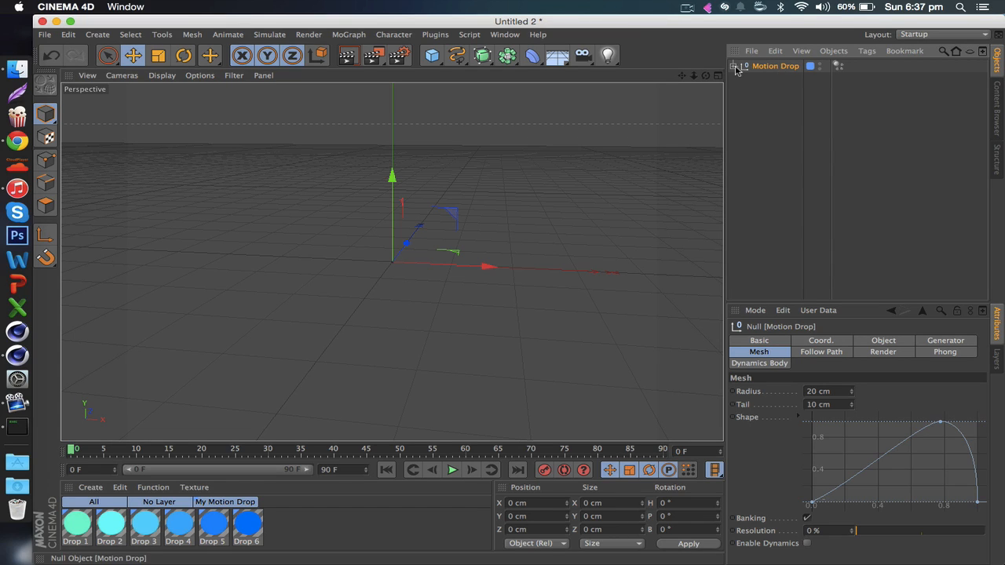
- Select the expanded Motion Drop null, play the animation, and show its Generator settings
left_click(737, 66)
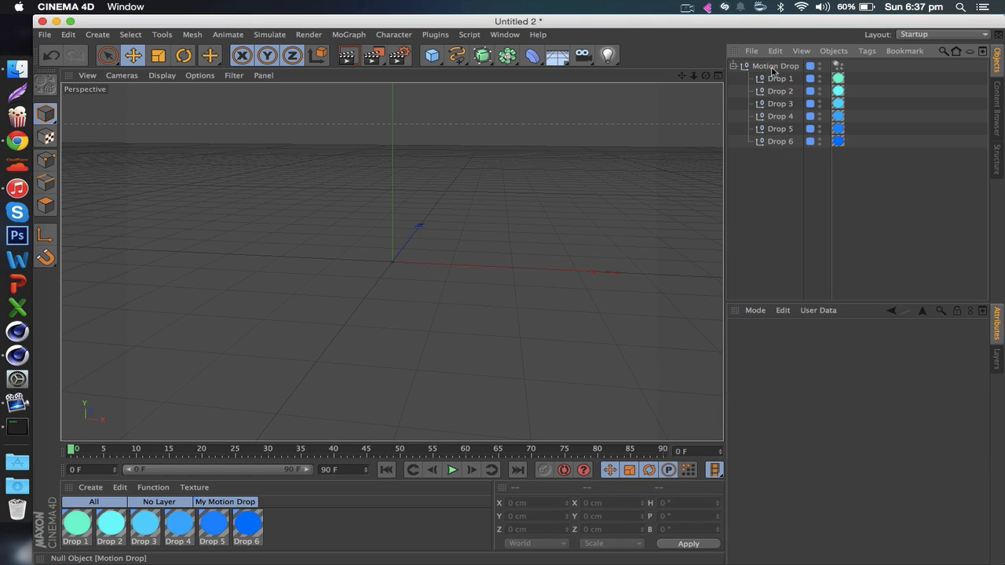
left_click(775, 66)
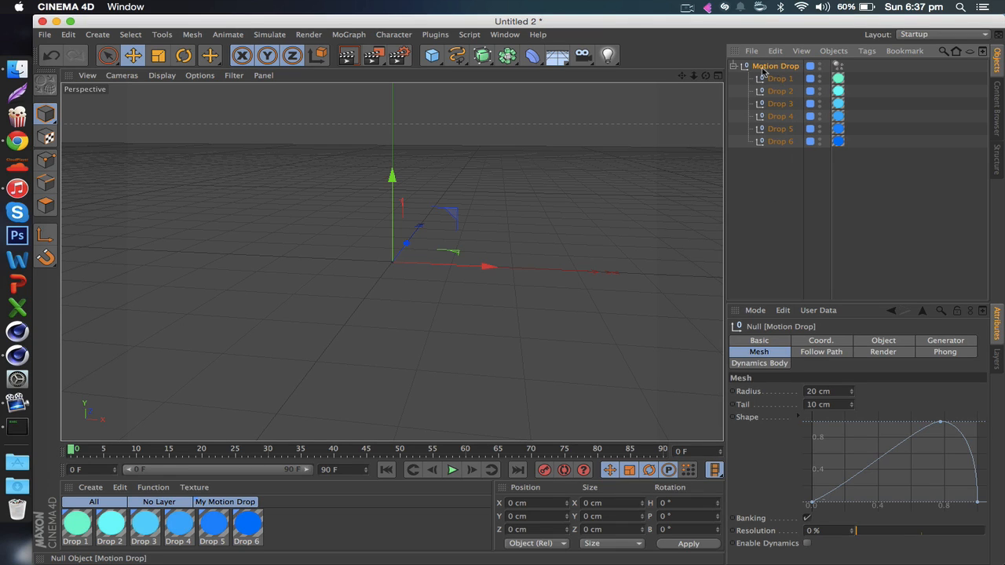
mouse_move(893, 350)
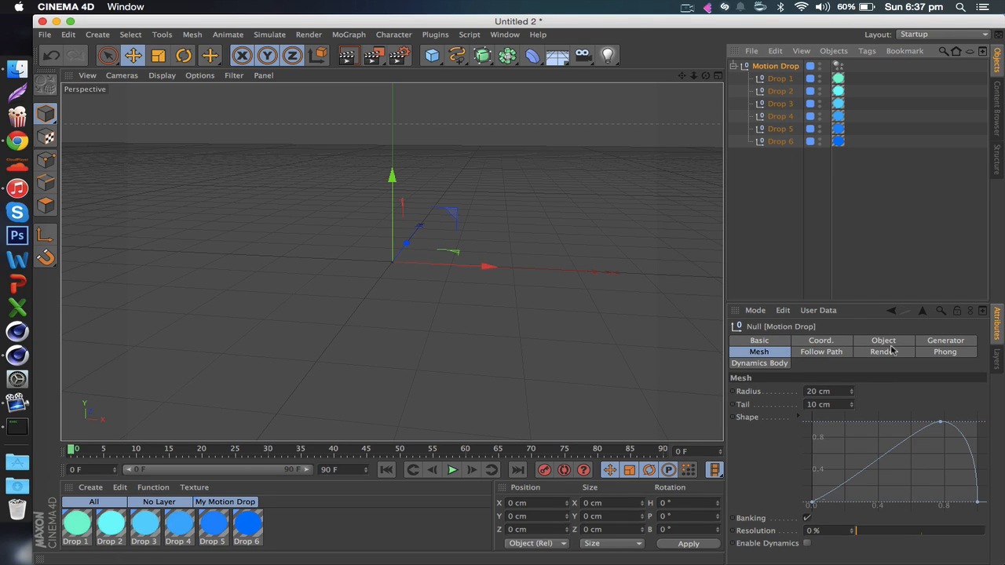
mouse_move(820, 161)
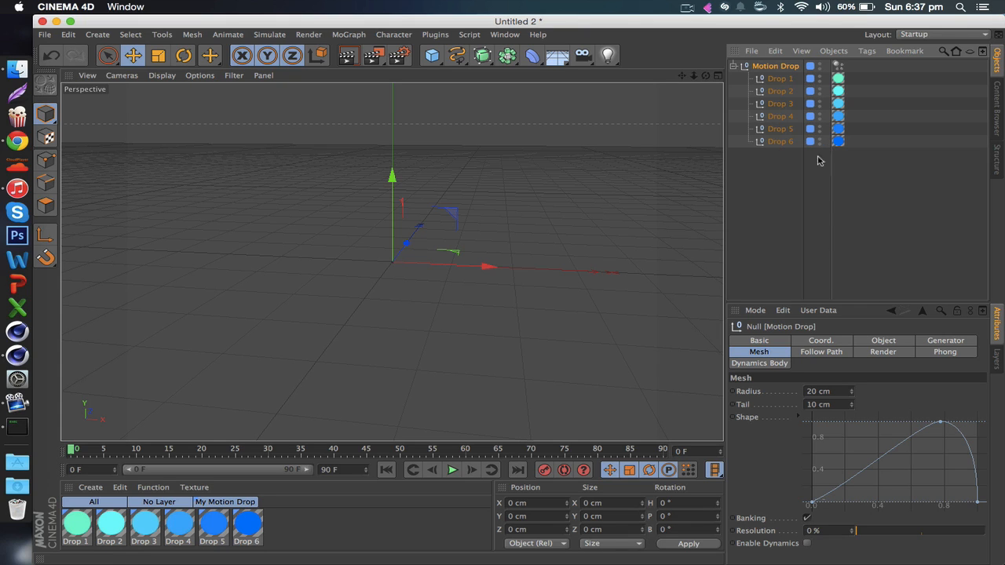
mouse_move(453, 469)
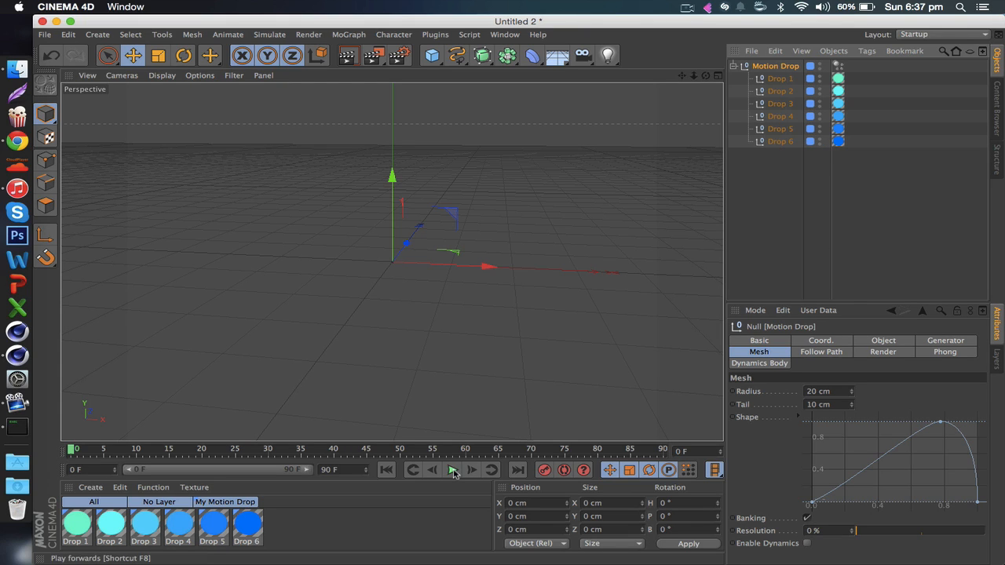
left_click(453, 469)
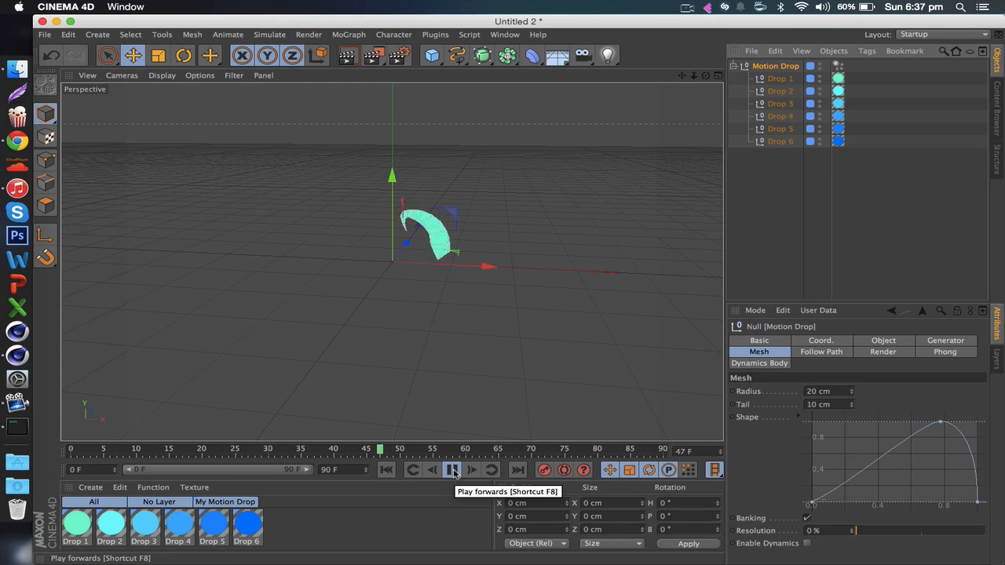
left_click(452, 470)
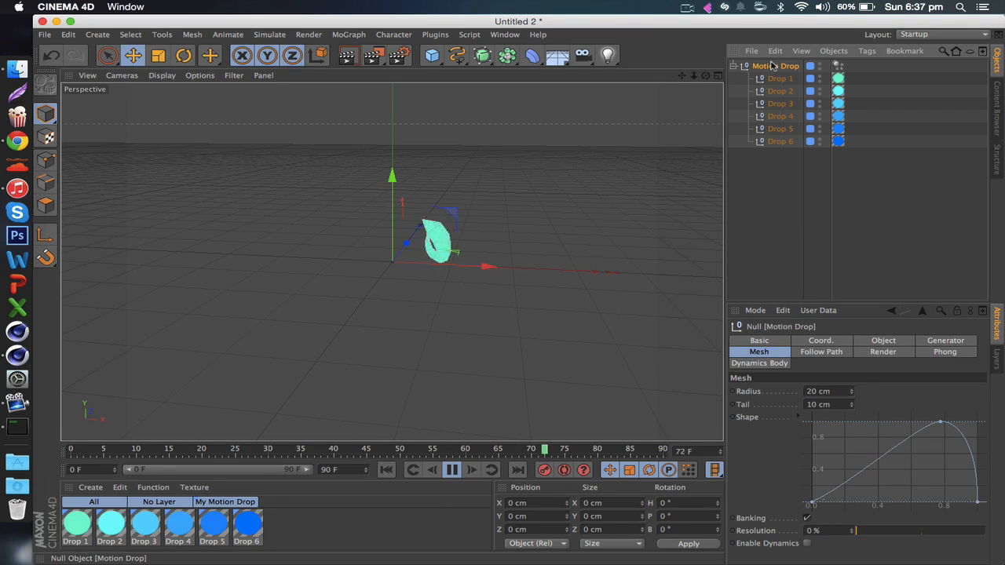
left_click(884, 340)
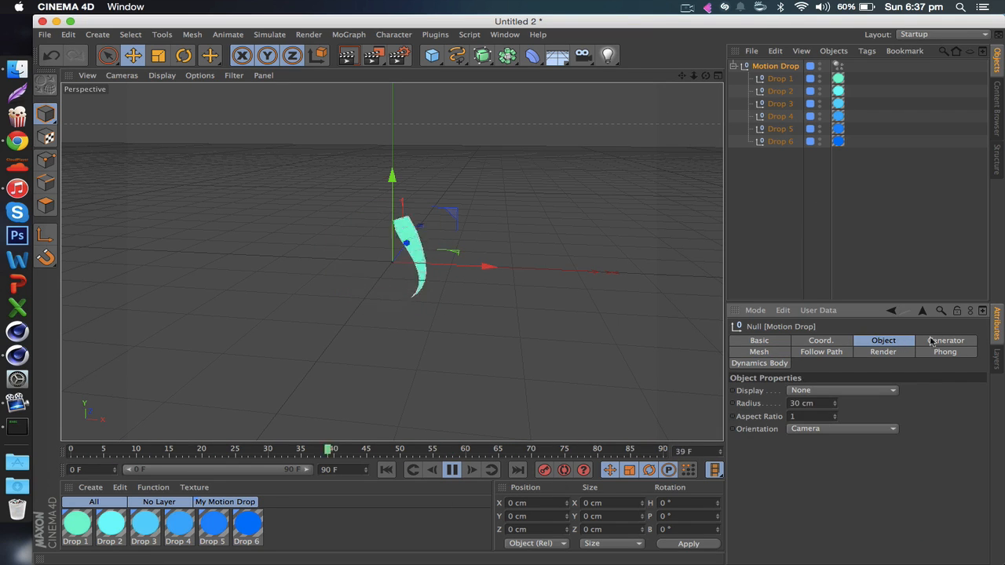
left_click(946, 340)
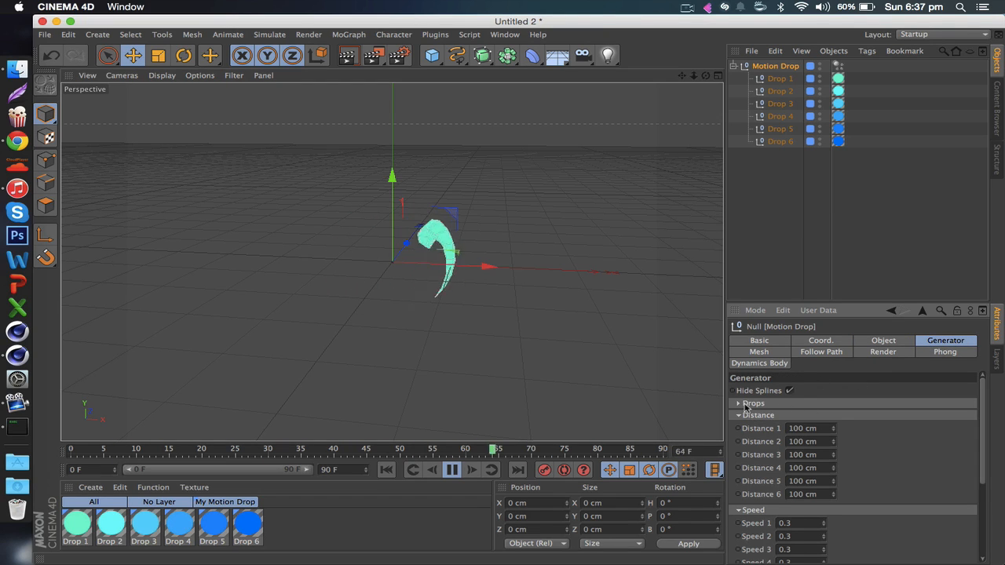
- Expand the Drops settings, switch off Drop 5 and Drop 6, and replay
left_click(738, 403)
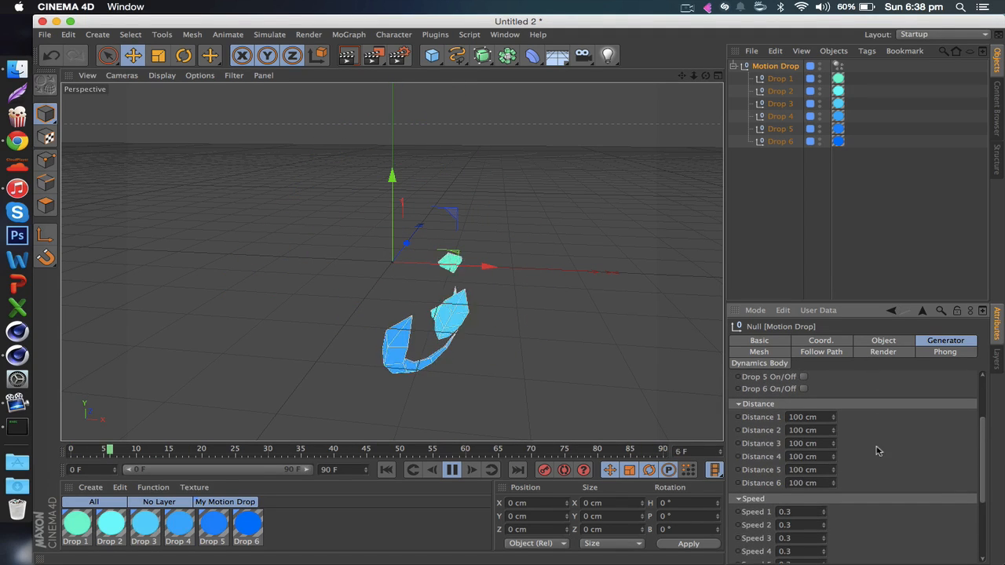
left_click(452, 470)
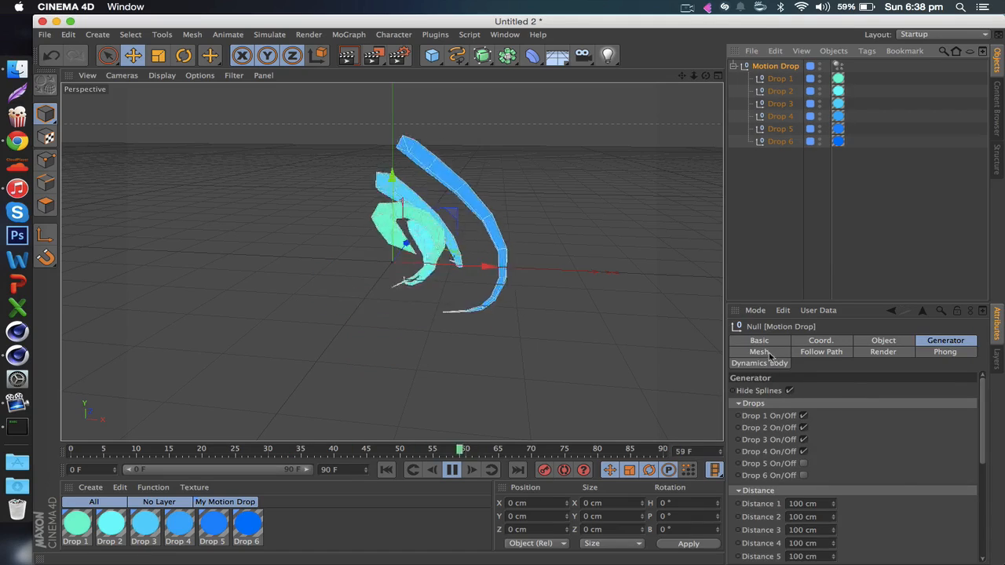
- Show the Motion Drop Mesh settings for Radius, Tail, Shape and Resolution
left_click(759, 351)
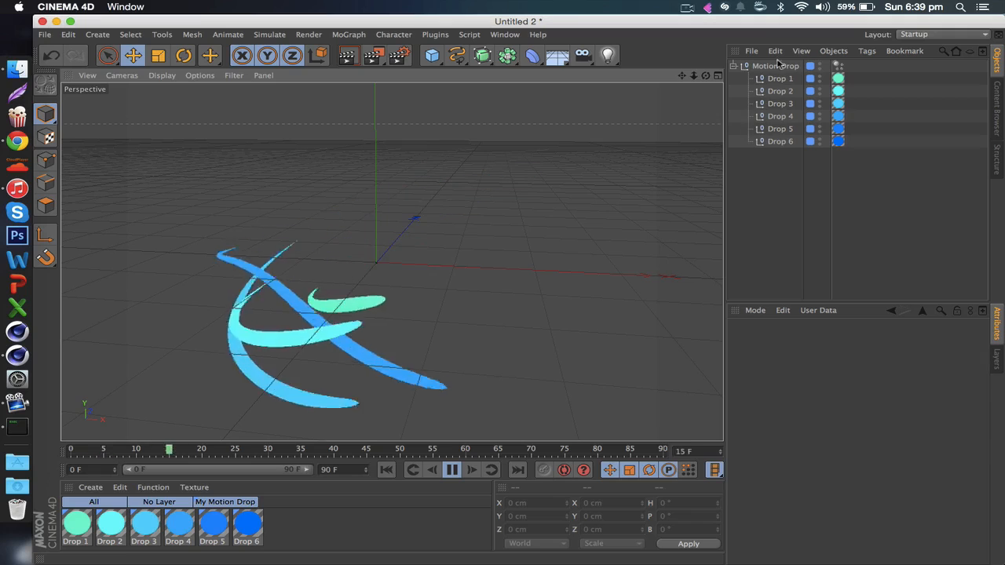
- Inspect Drop 1's material luminance colour, then play the animation to preview the ribbons
left_click(776, 65)
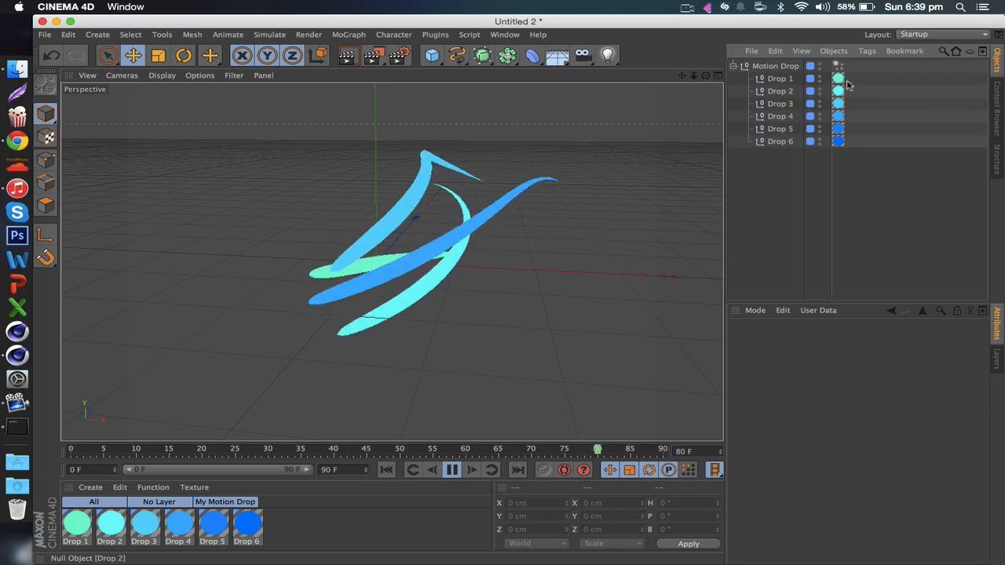
double_click(77, 523)
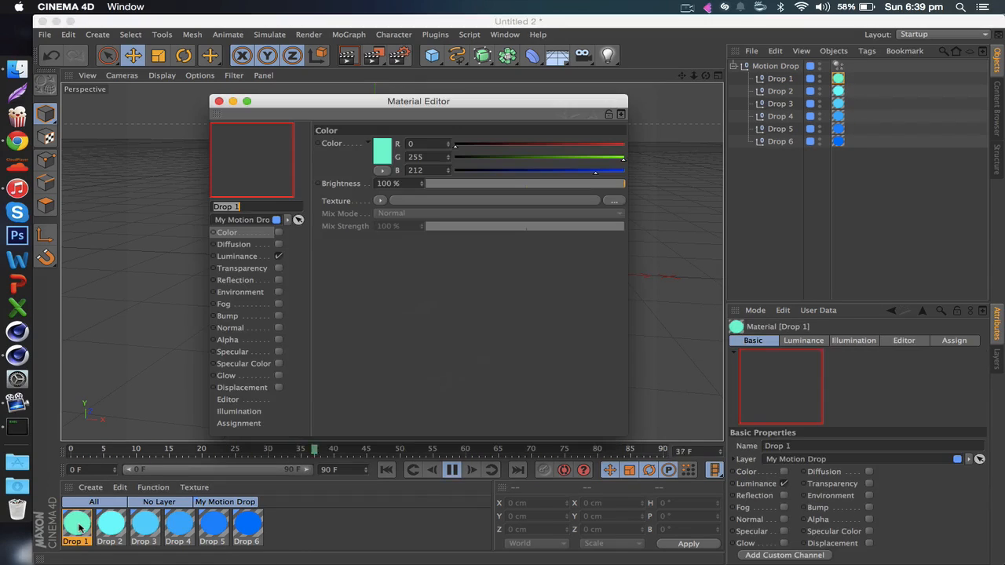
left_click(236, 256)
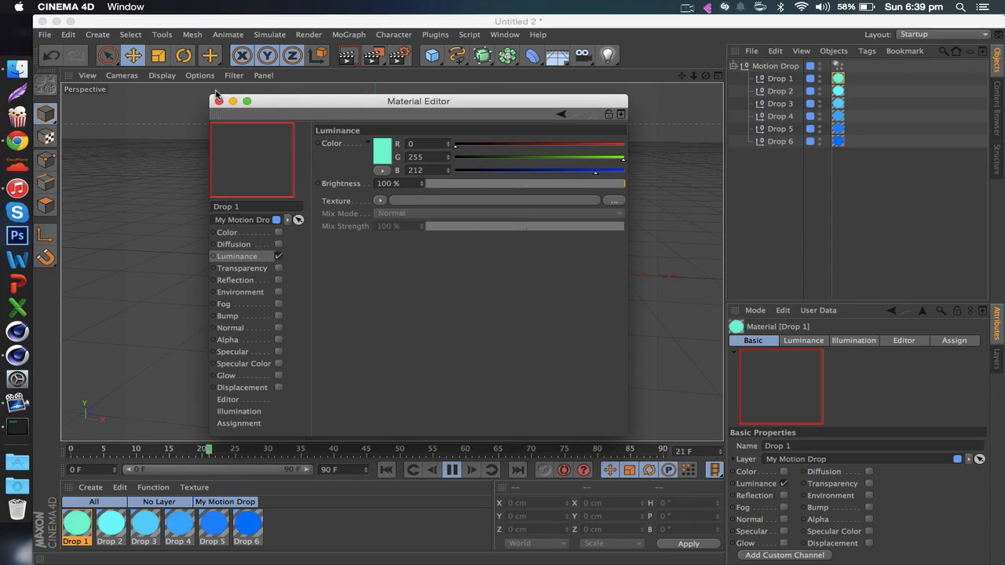
left_click(219, 101)
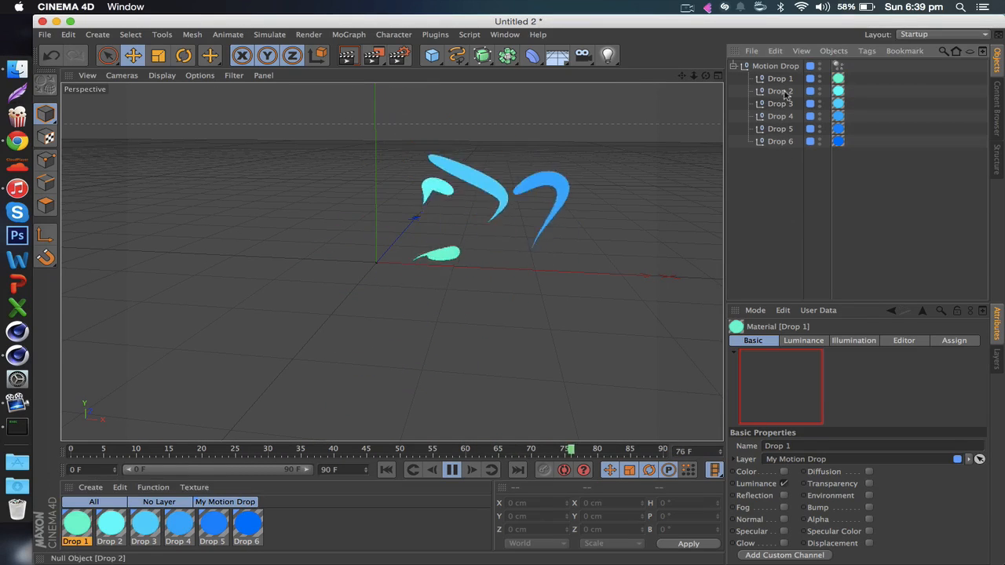
left_click(775, 65)
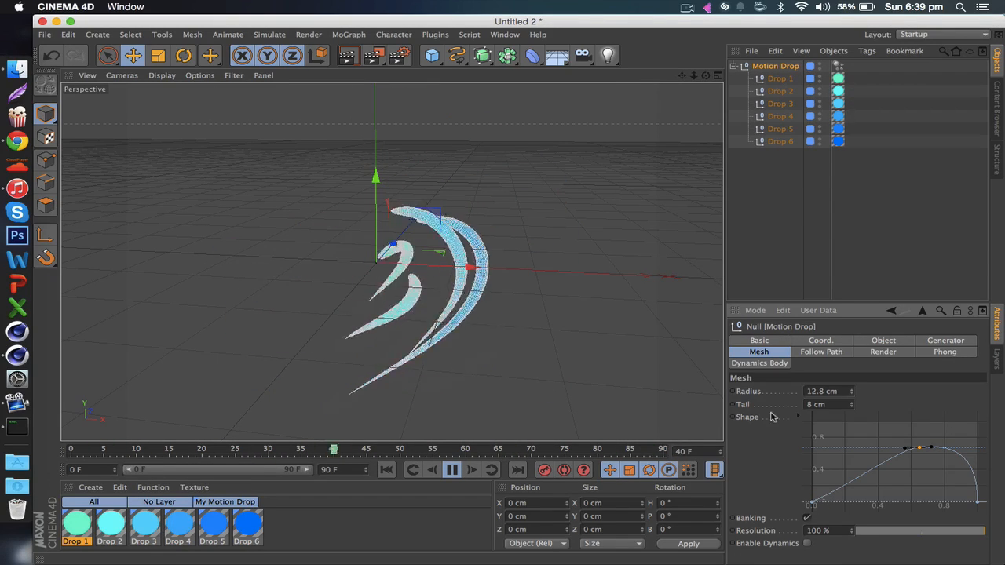
- Show Follow Path settings, stop playback, and draw a looping freehand spline
left_click(821, 351)
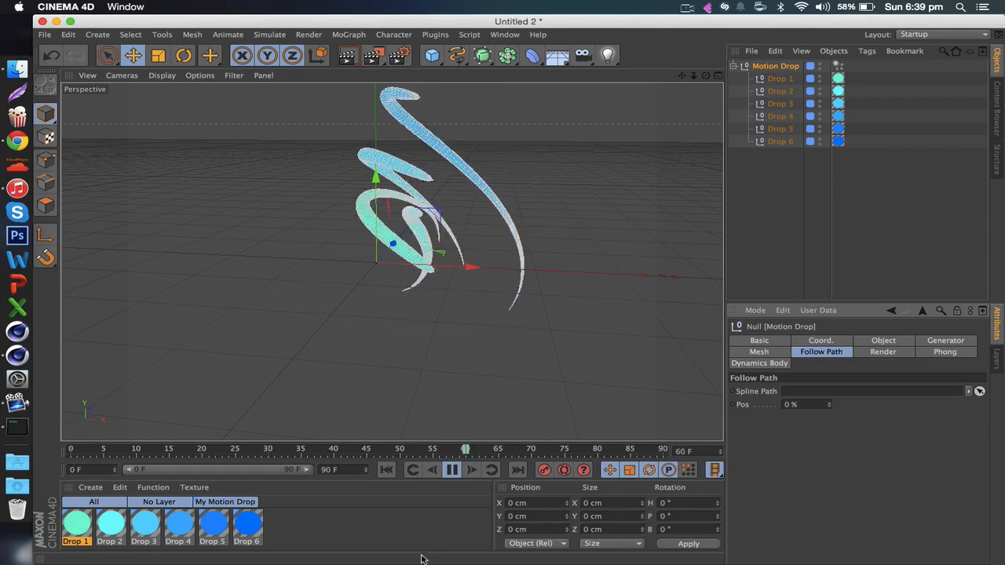
left_click(451, 469)
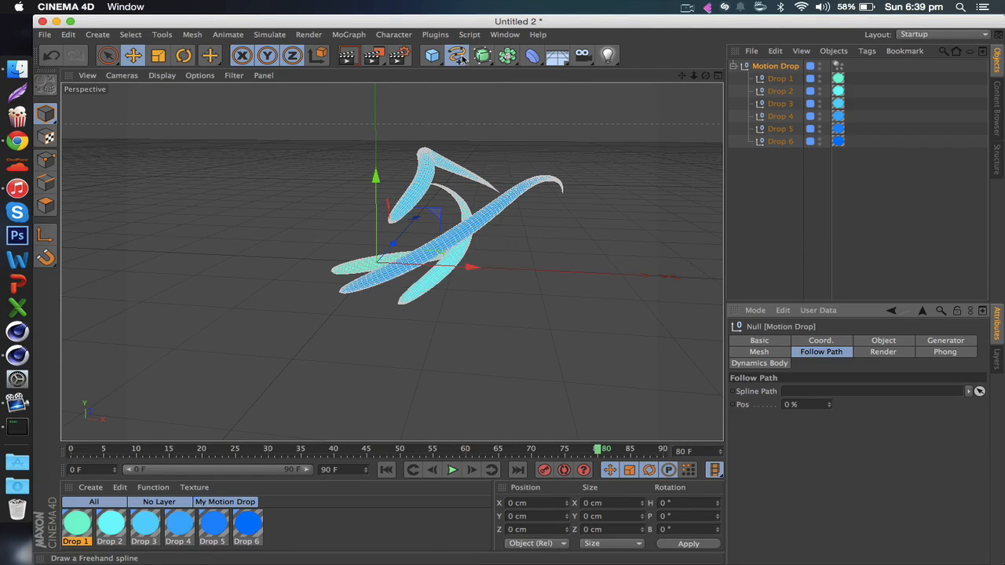
left_click(457, 55)
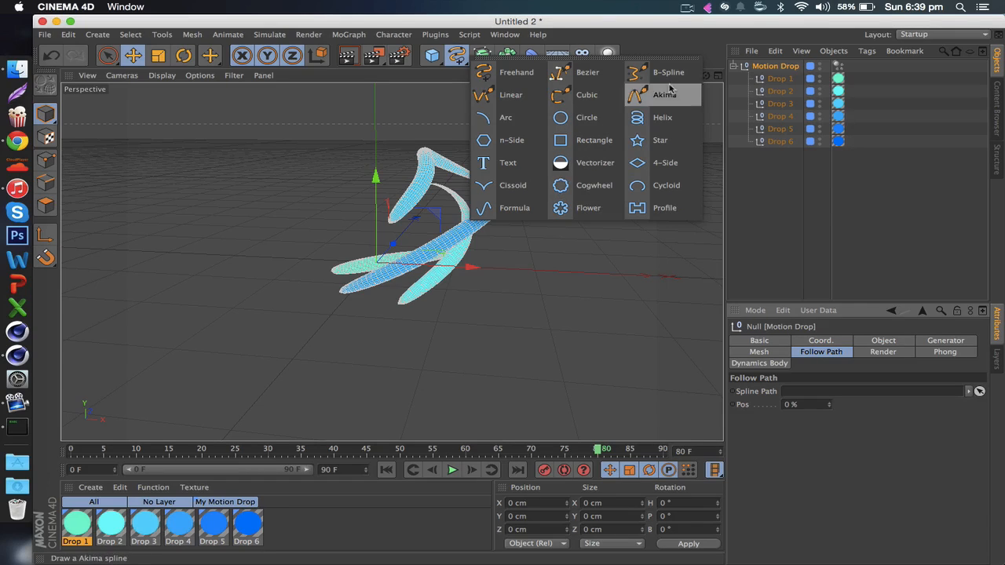
mouse_move(510, 94)
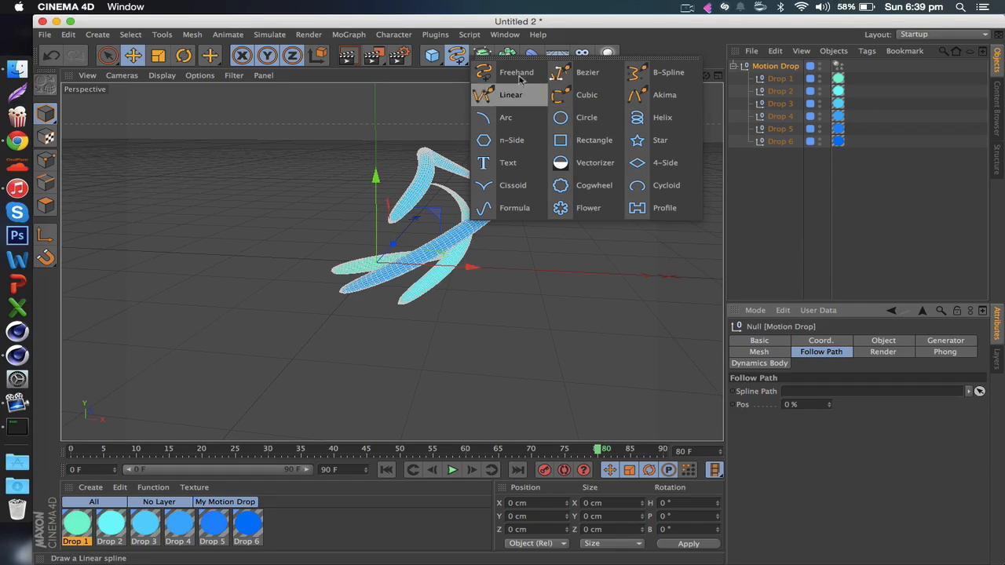
left_click(516, 72)
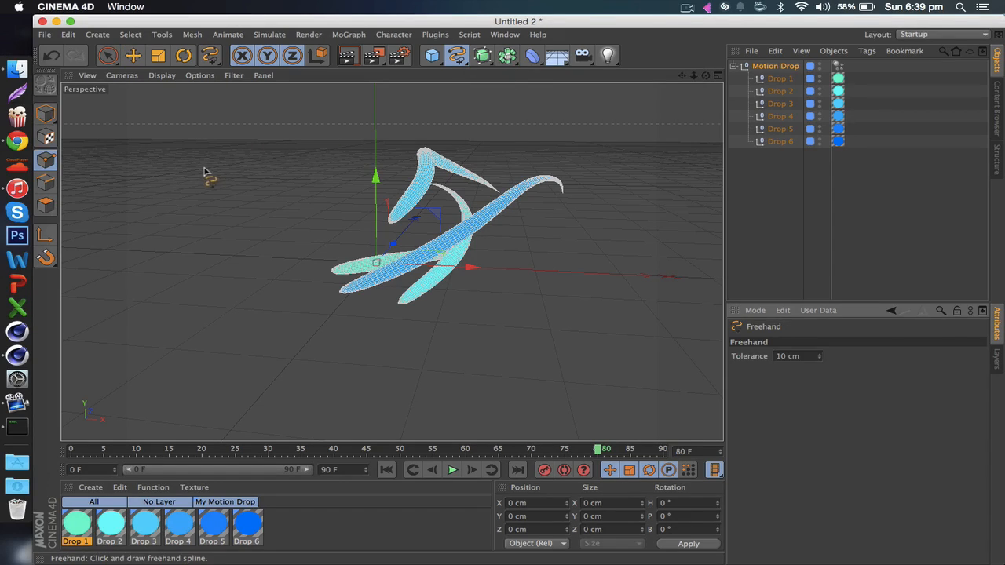
left_click_drag(208, 173, 315, 371)
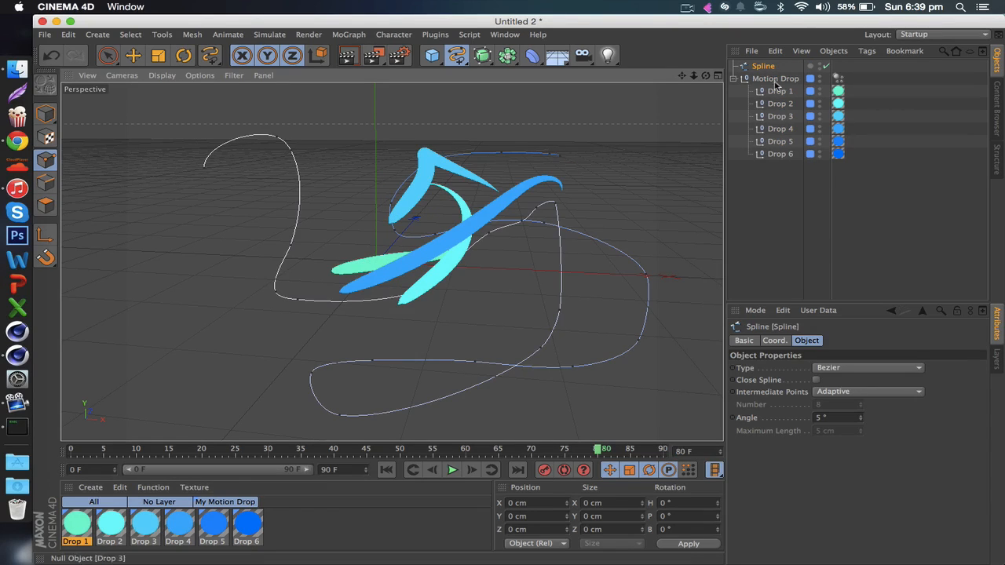
- Select the Motion Drop null and set its path position to 100%
left_click(780, 91)
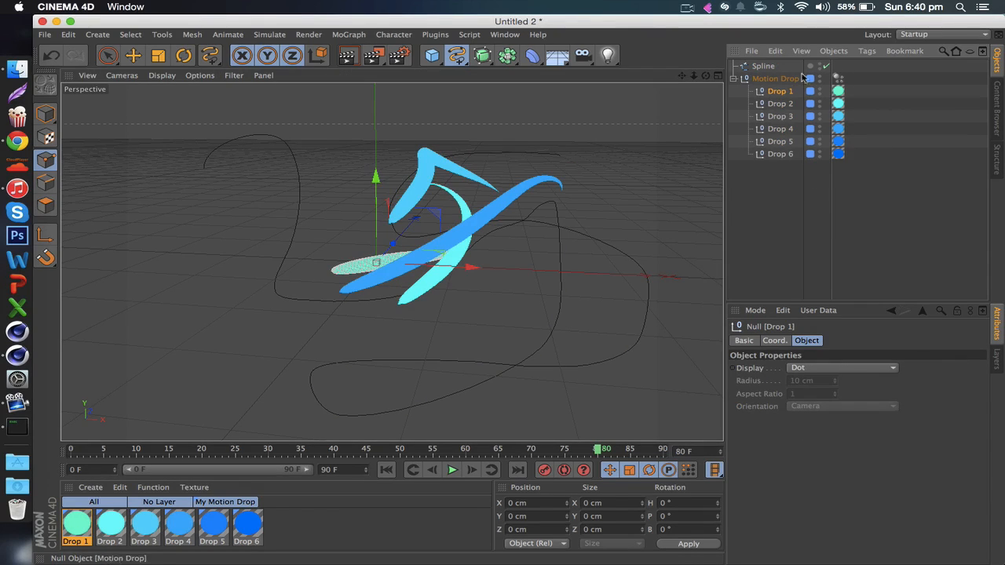
left_click(776, 78)
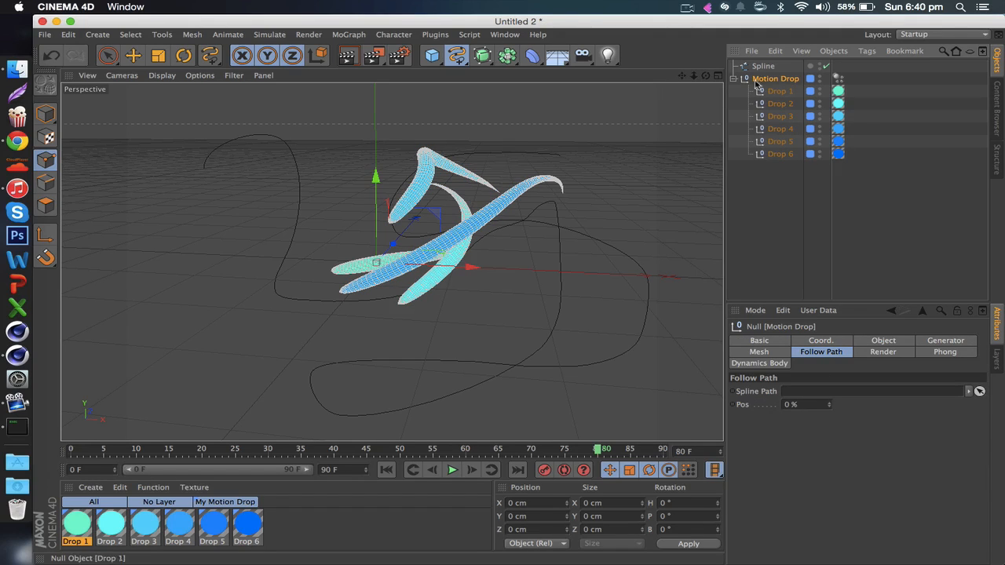
left_click(864, 391)
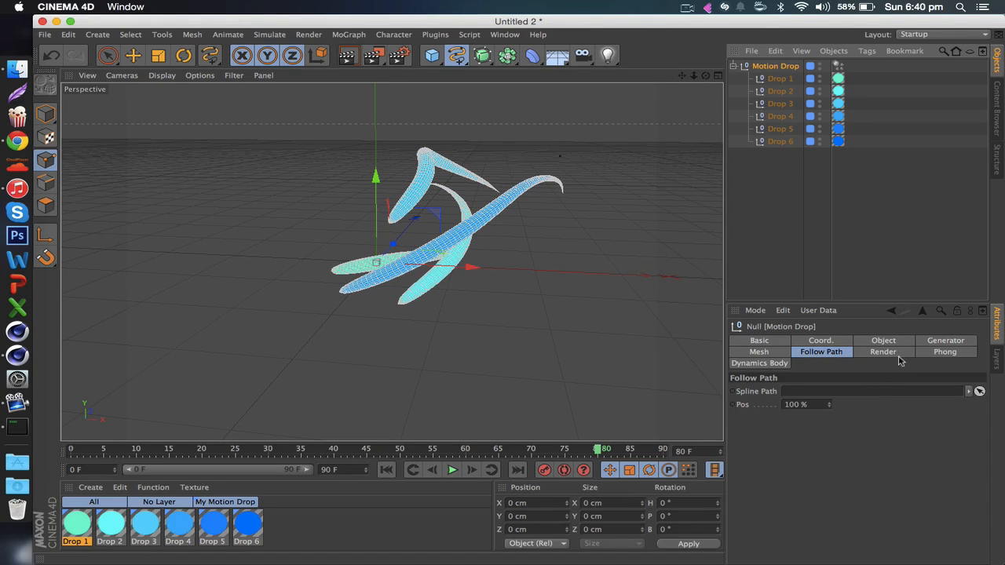
- Review the Motion Drop's Phong smoothing and Dynamics Body settings
left_click(945, 352)
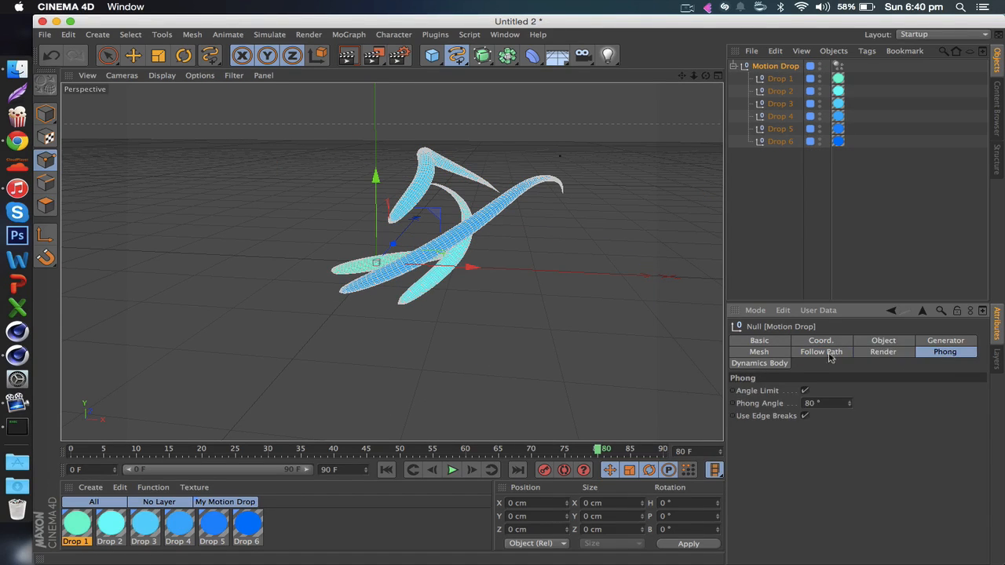
left_click(759, 362)
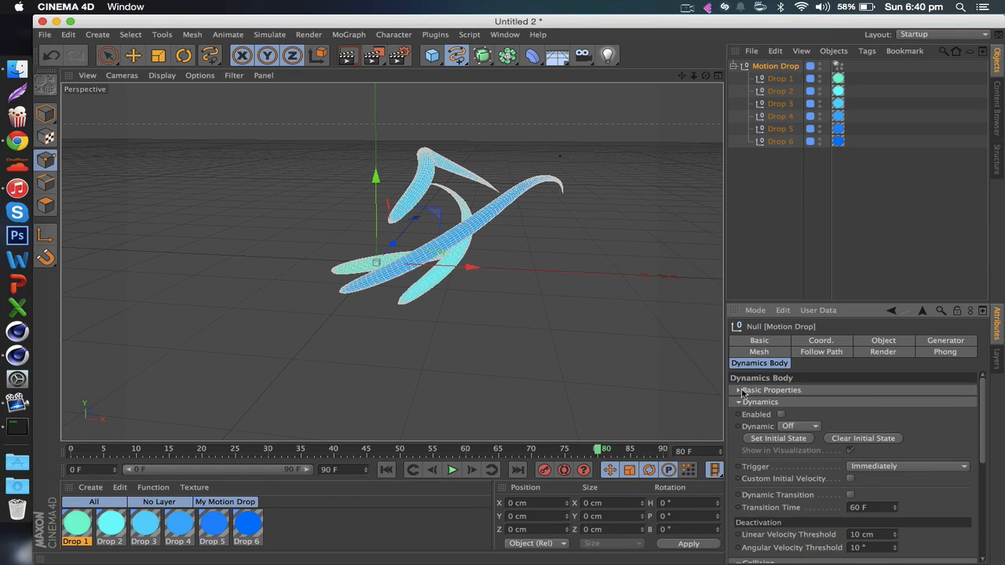
scroll("down", 3)
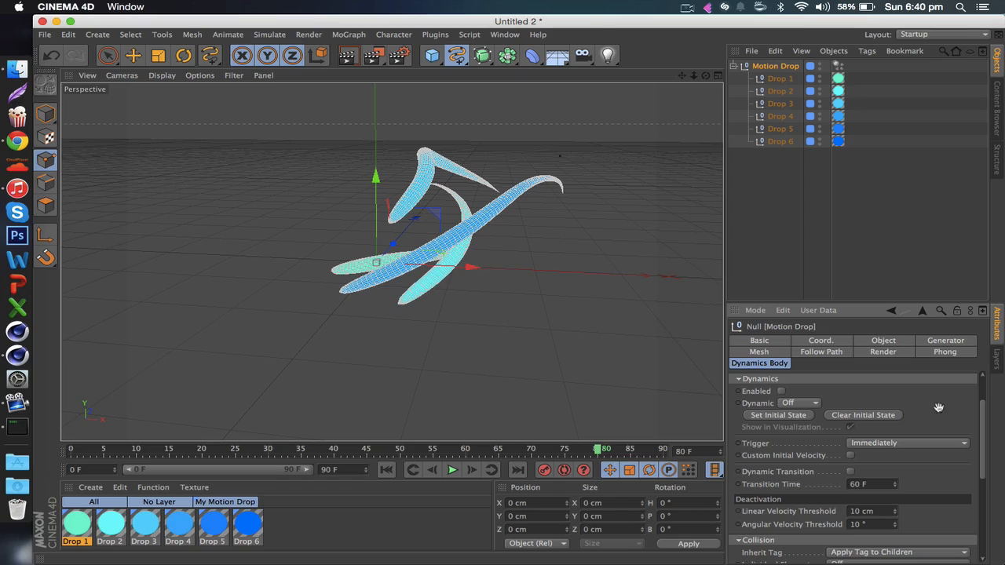
mouse_move(915, 455)
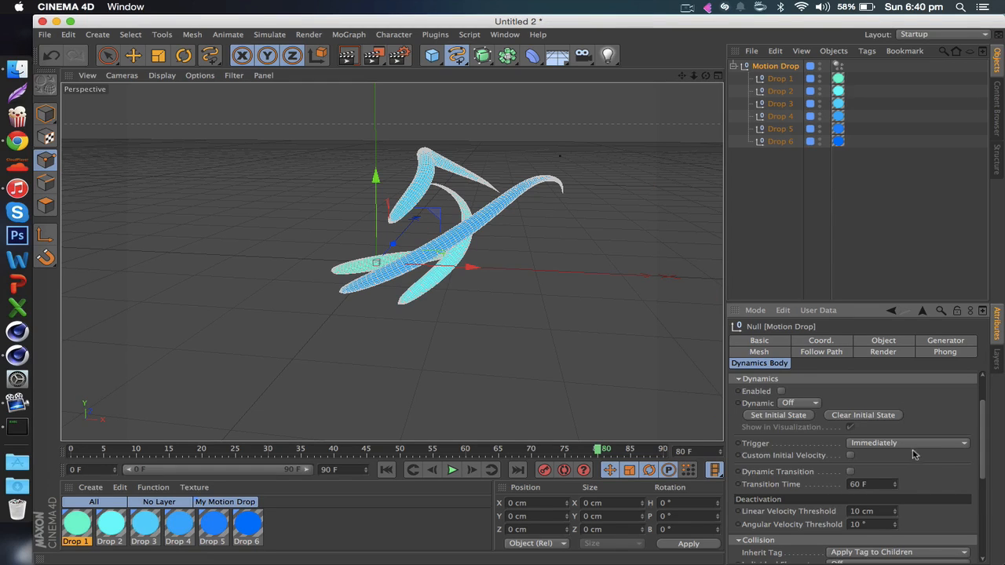
scroll("down", 3)
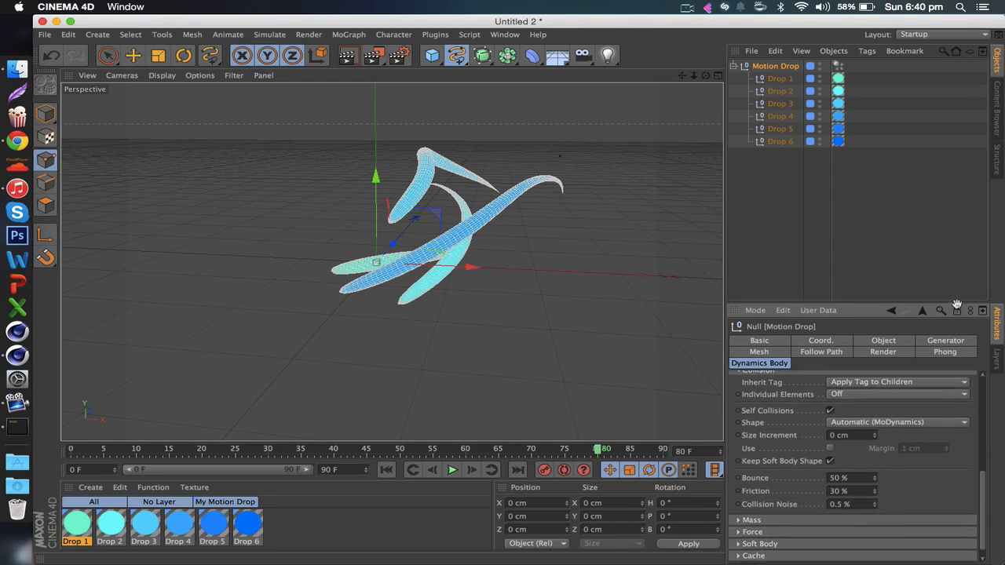
left_click(759, 363)
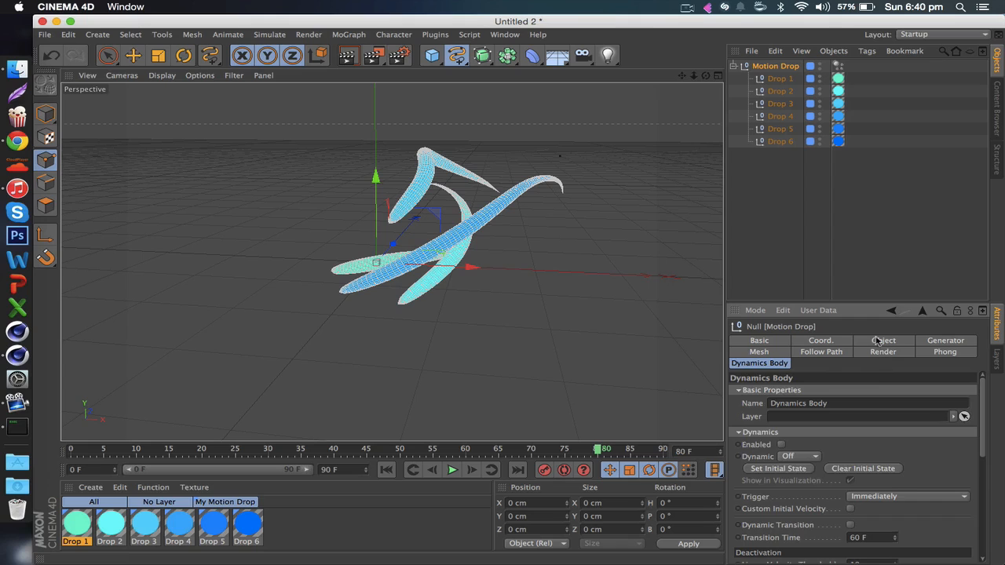
- Browse the per-drop Generator settings, then play the animation with Mesh settings shown
left_click(946, 340)
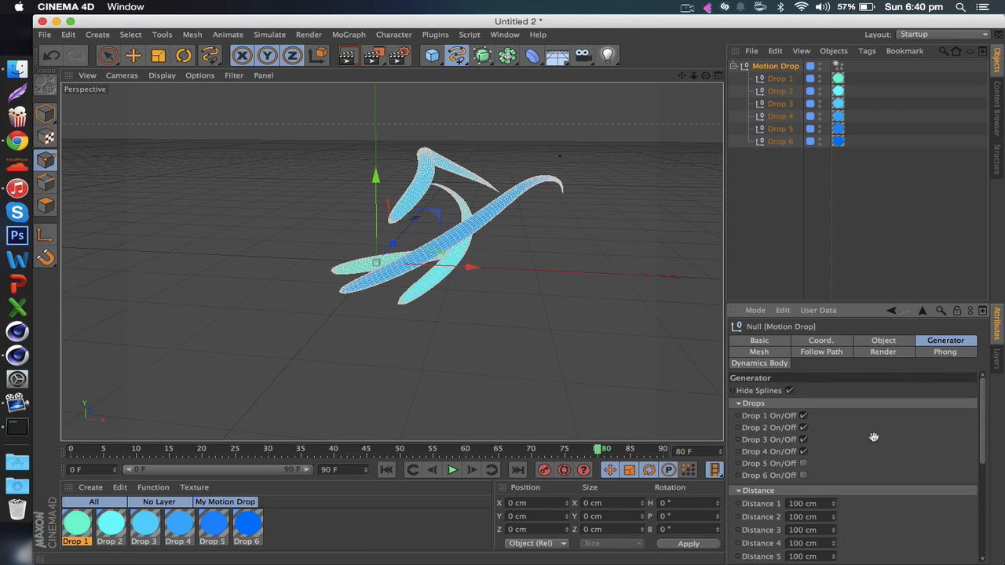
scroll("down", 3)
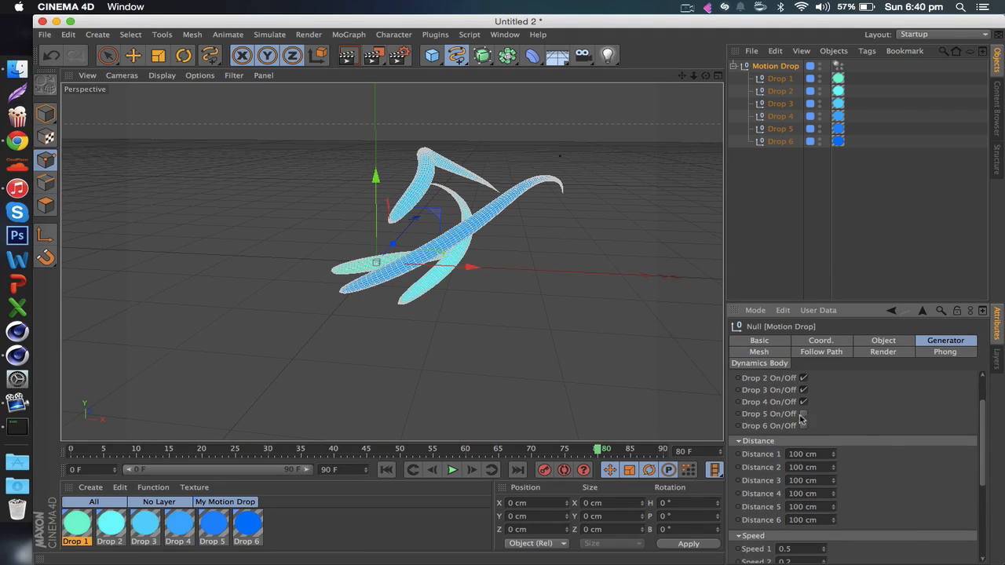
scroll("down", 3)
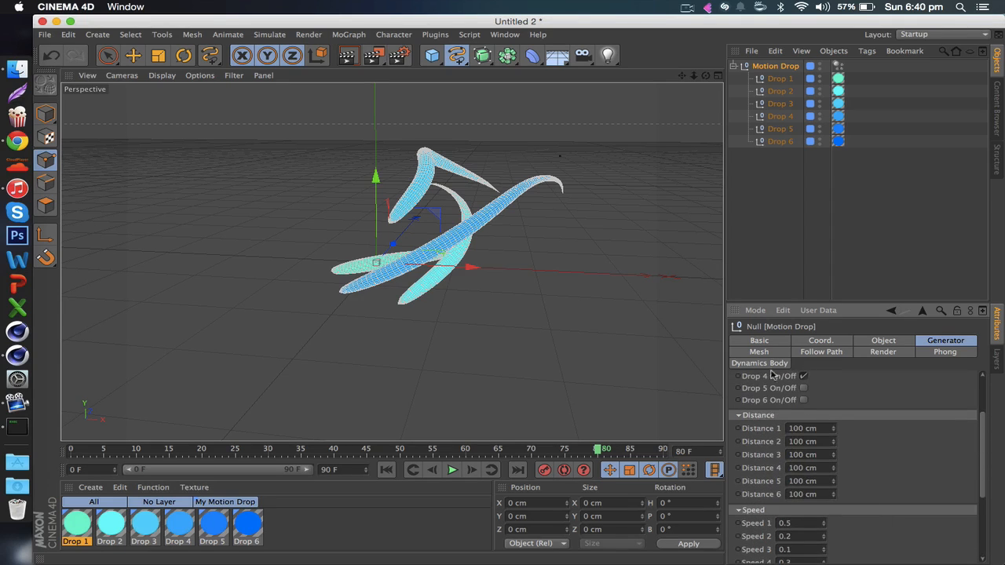
left_click(759, 351)
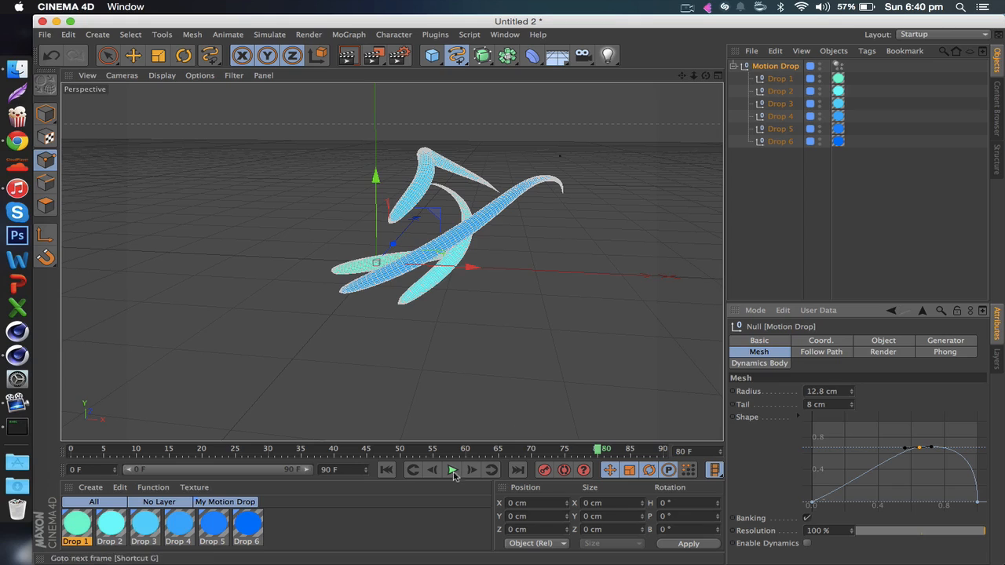
left_click(451, 469)
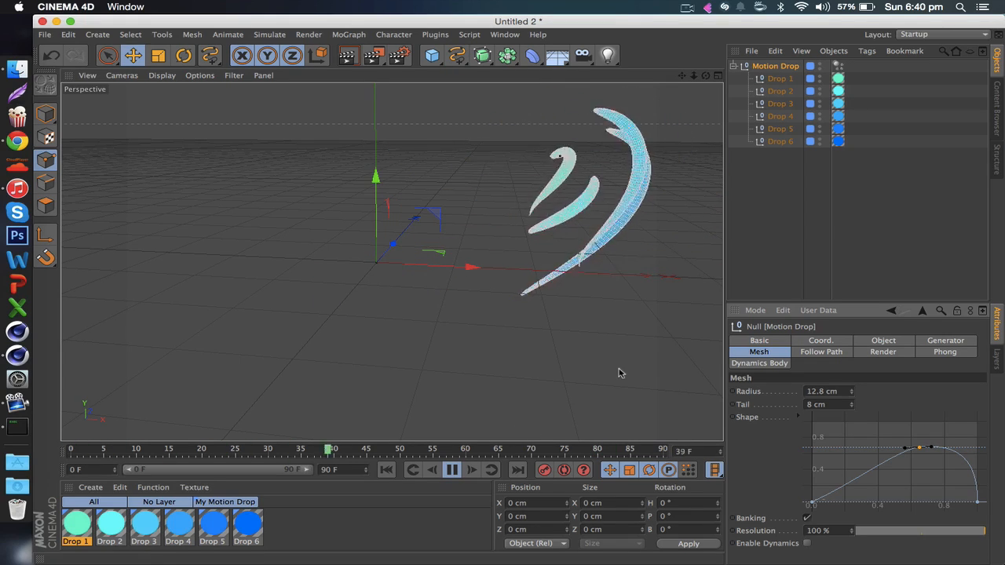